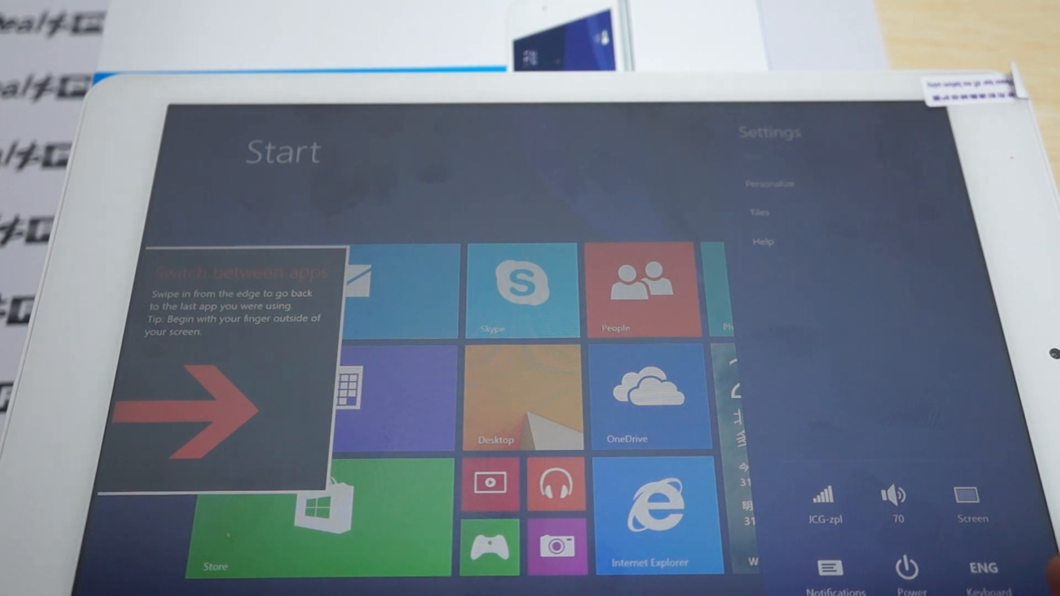
Return to Start from Xbox Video and launch Internet Explorer from its tile
click(983, 567)
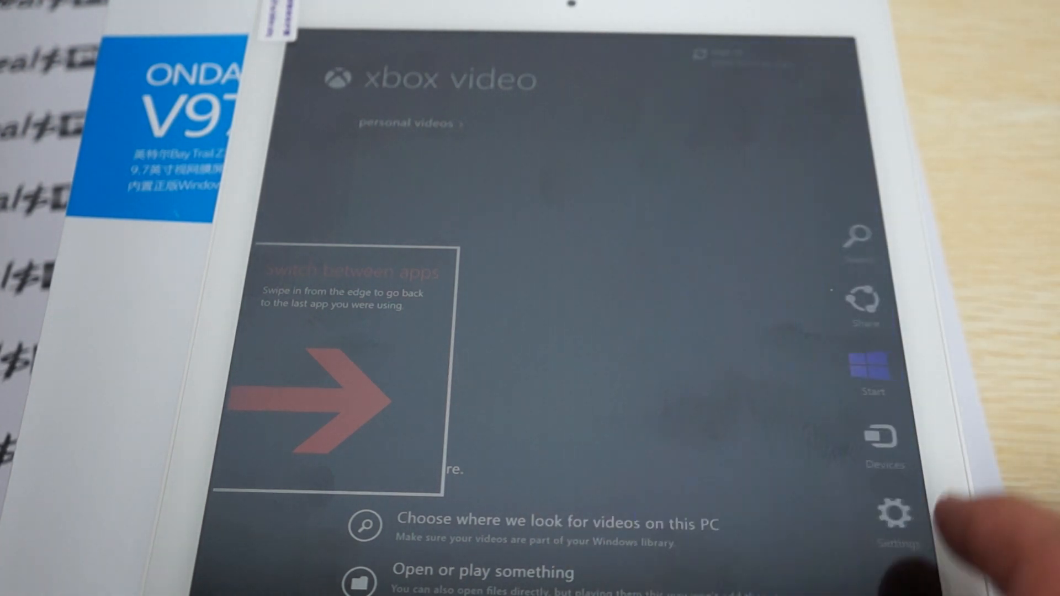
click(872, 366)
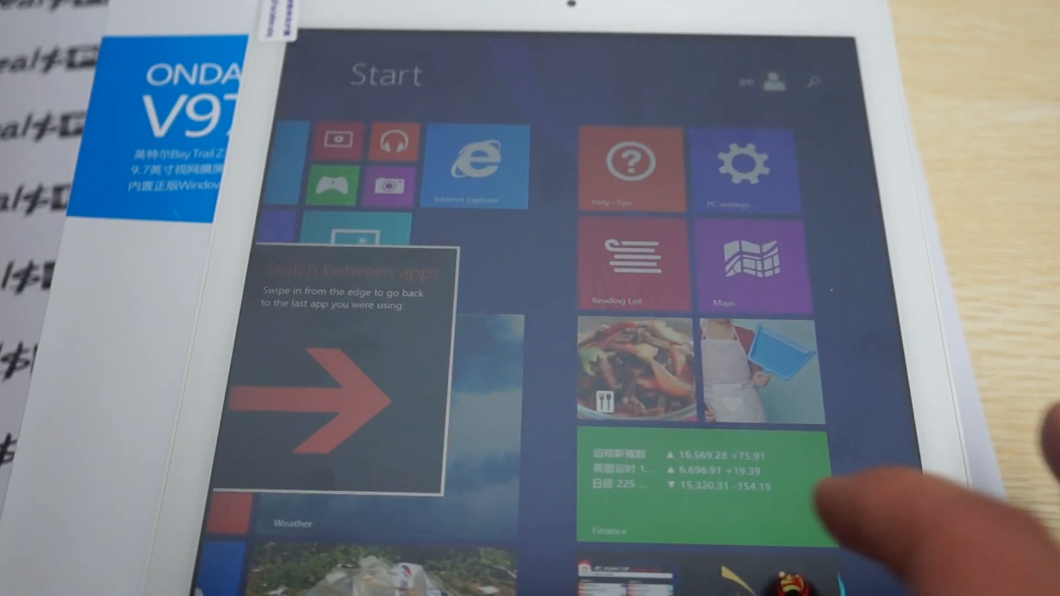
click(475, 169)
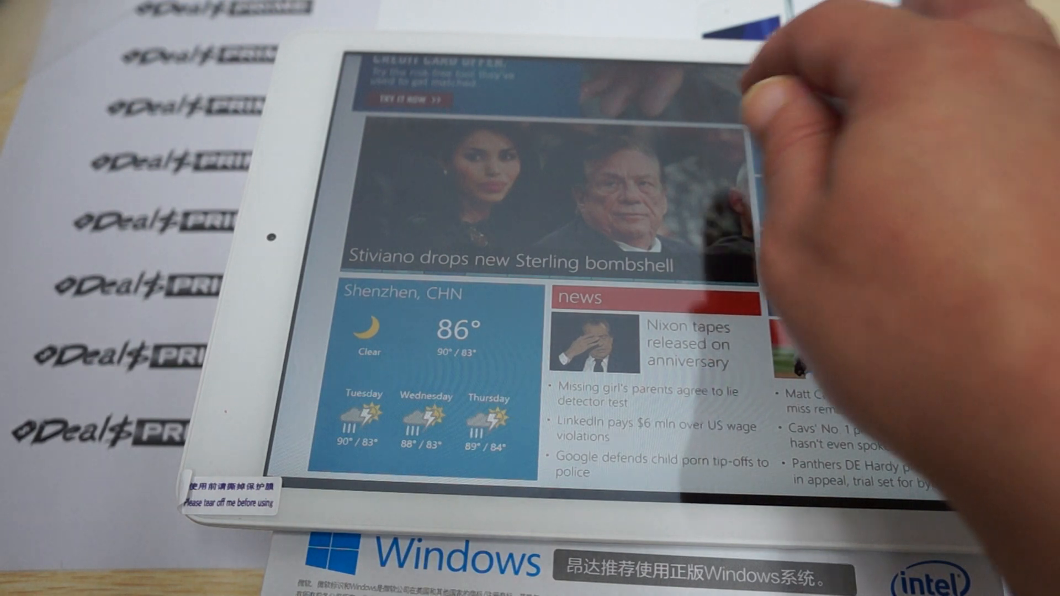
Enter the dealsprime address in the address bar with the on-screen keyboard
scroll(down, 3)
text(dea)
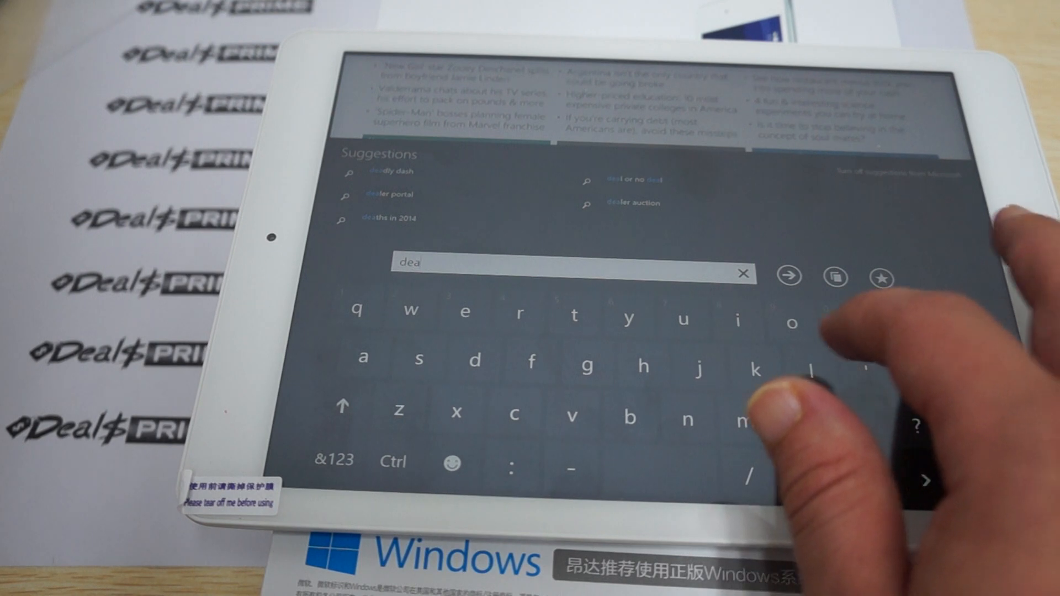
text(lsp)
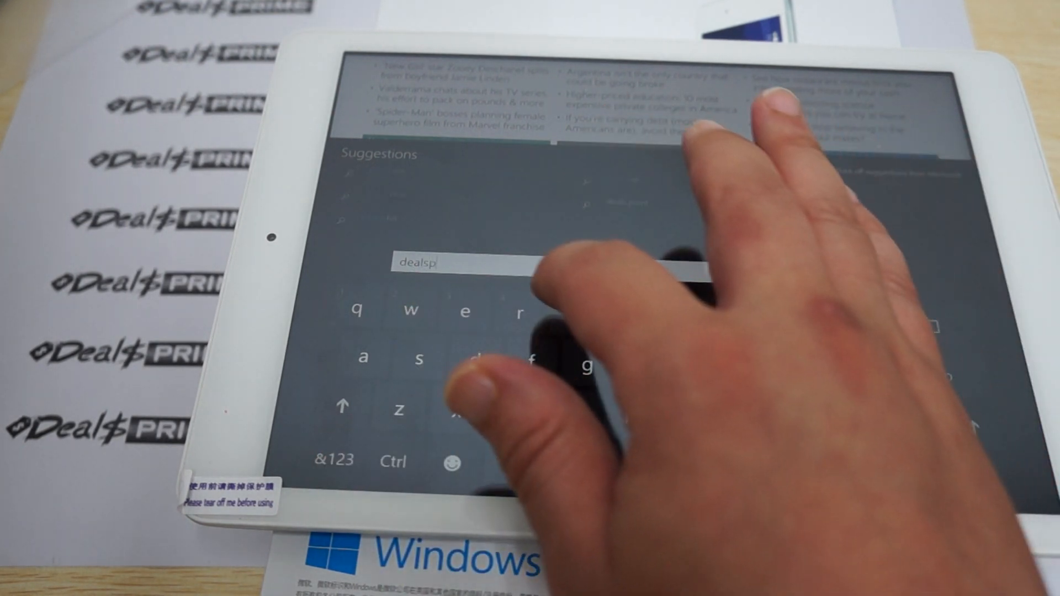
text(rim)
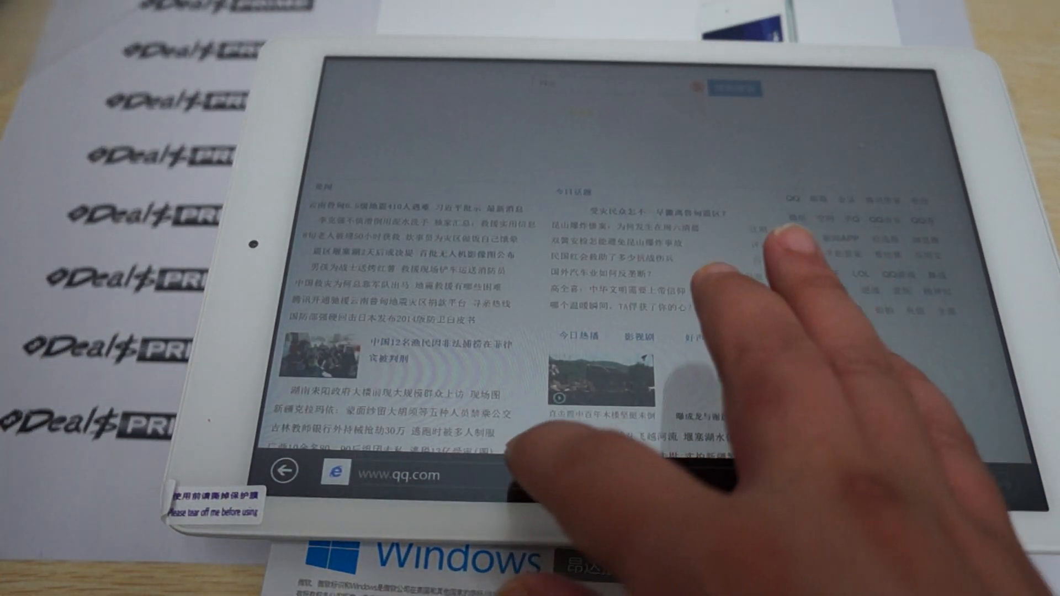
Follow a news link on the loaded qq.com home page
click(432, 474)
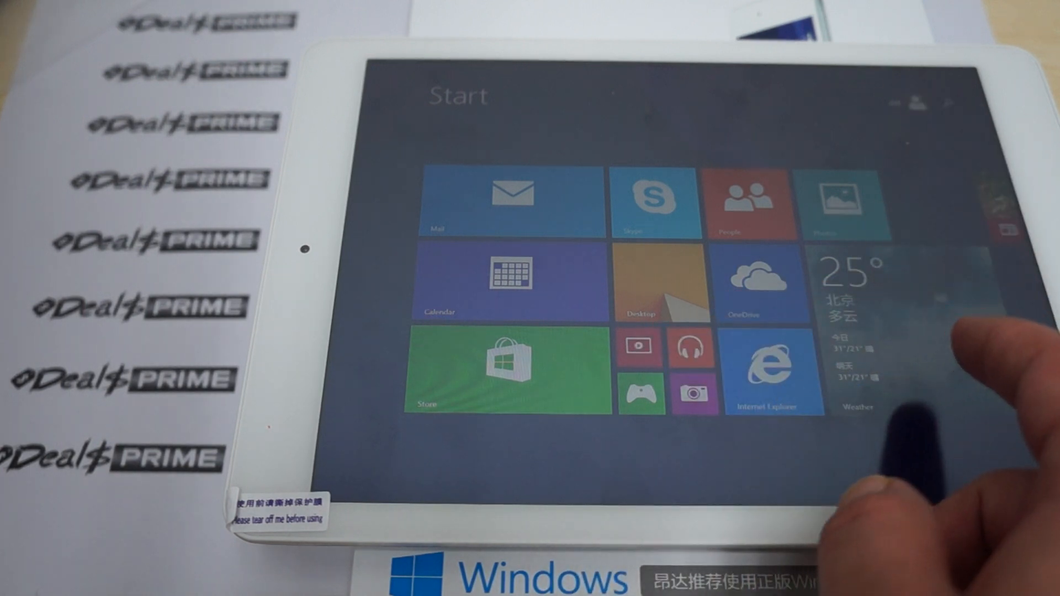
Swipe the Start screen to reveal the Help+Tips, PC settings and Maps tiles
scroll(right, 3)
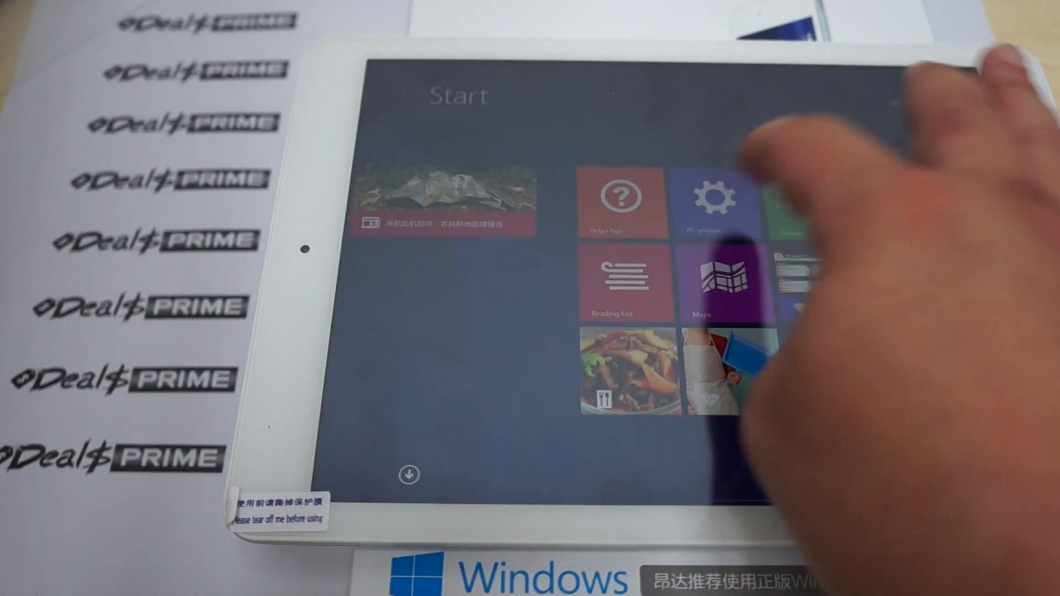